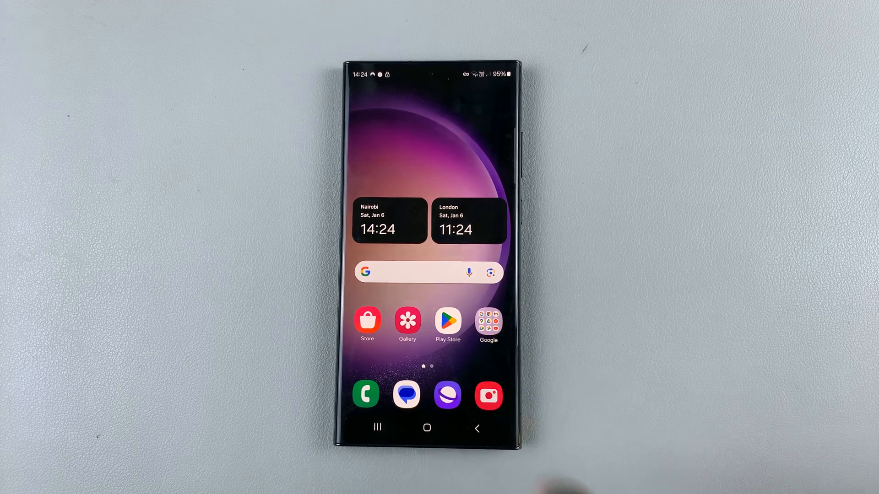
# Step: Expand the quick settings panel from the home screen
pyautogui.click(488, 395)
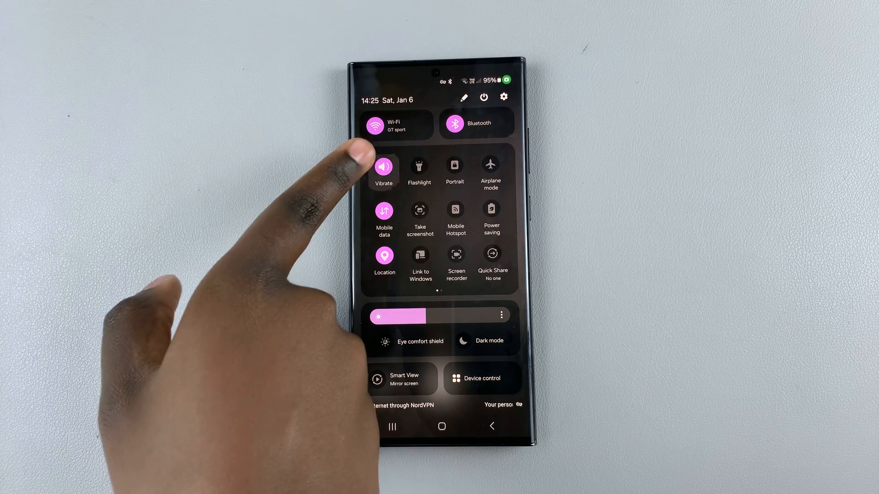
# Step: Switch the sound mode tile to Vibrate
pyautogui.click(384, 166)
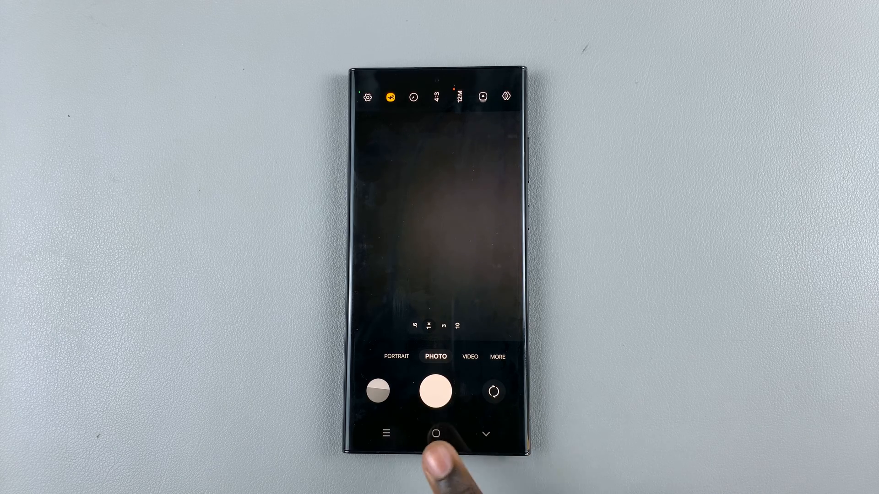
# Step: Leave the Camera app and return to the home screen's app drawer
pyautogui.click(435, 434)
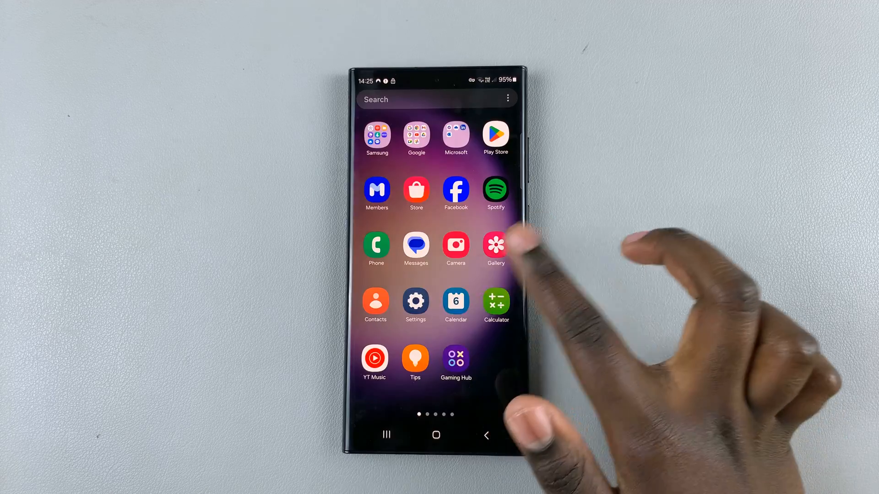
# Step: Launch Settings and go to the Sounds and vibration page
pyautogui.click(416, 300)
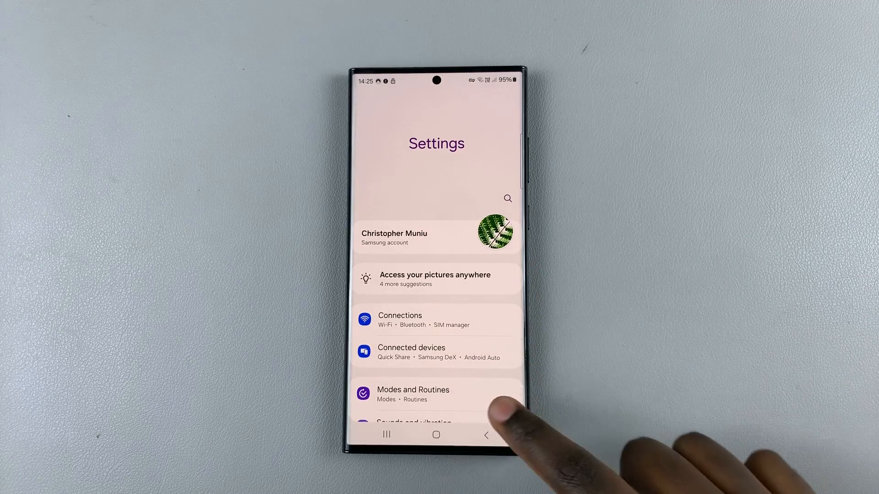
pyautogui.scroll(-3)
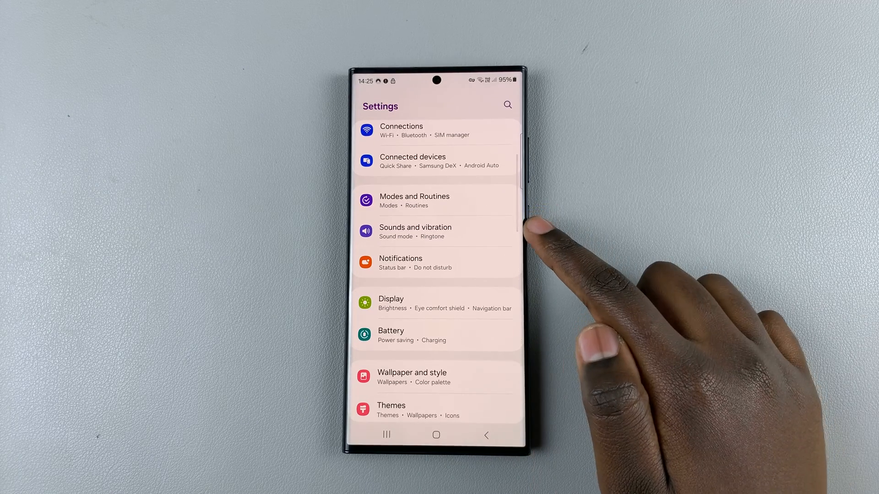
pyautogui.click(416, 227)
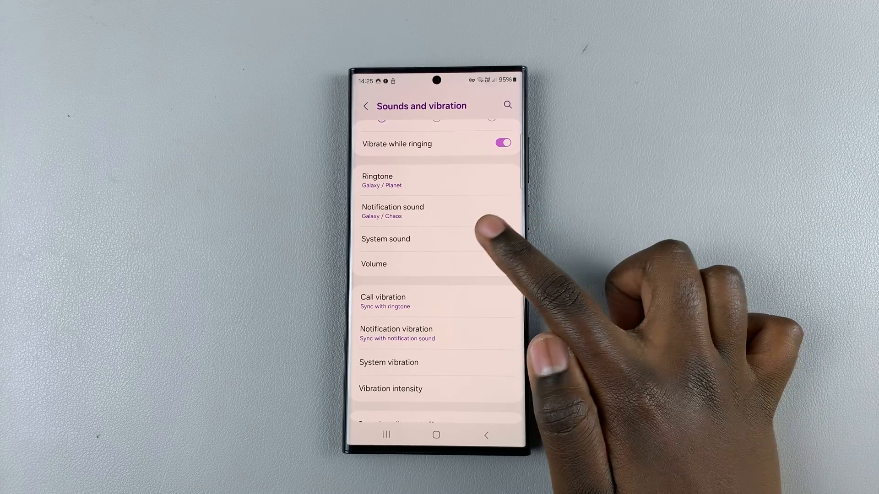
# Step: Enter the System sound page to lower its volume to zero
pyautogui.click(385, 239)
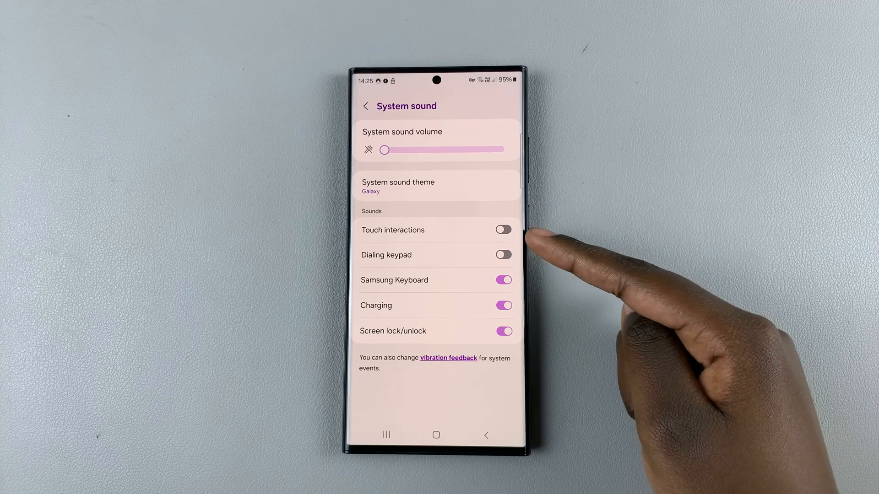
pyautogui.moveTo(555, 263)
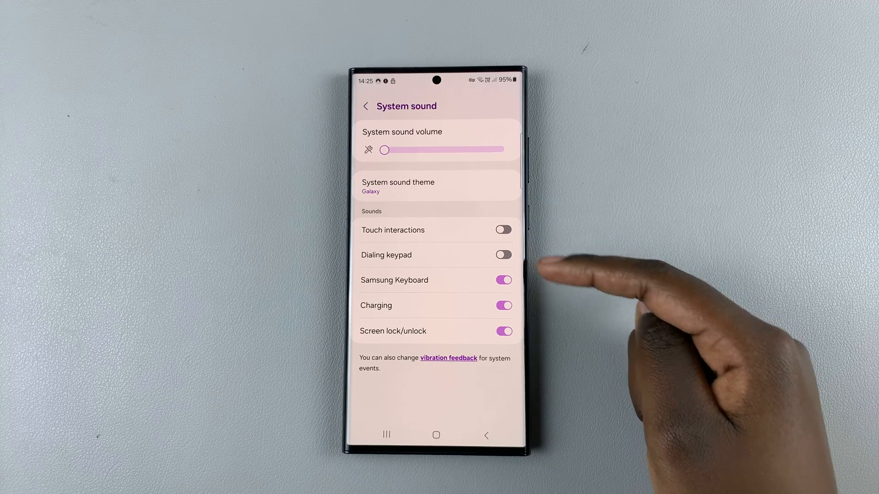